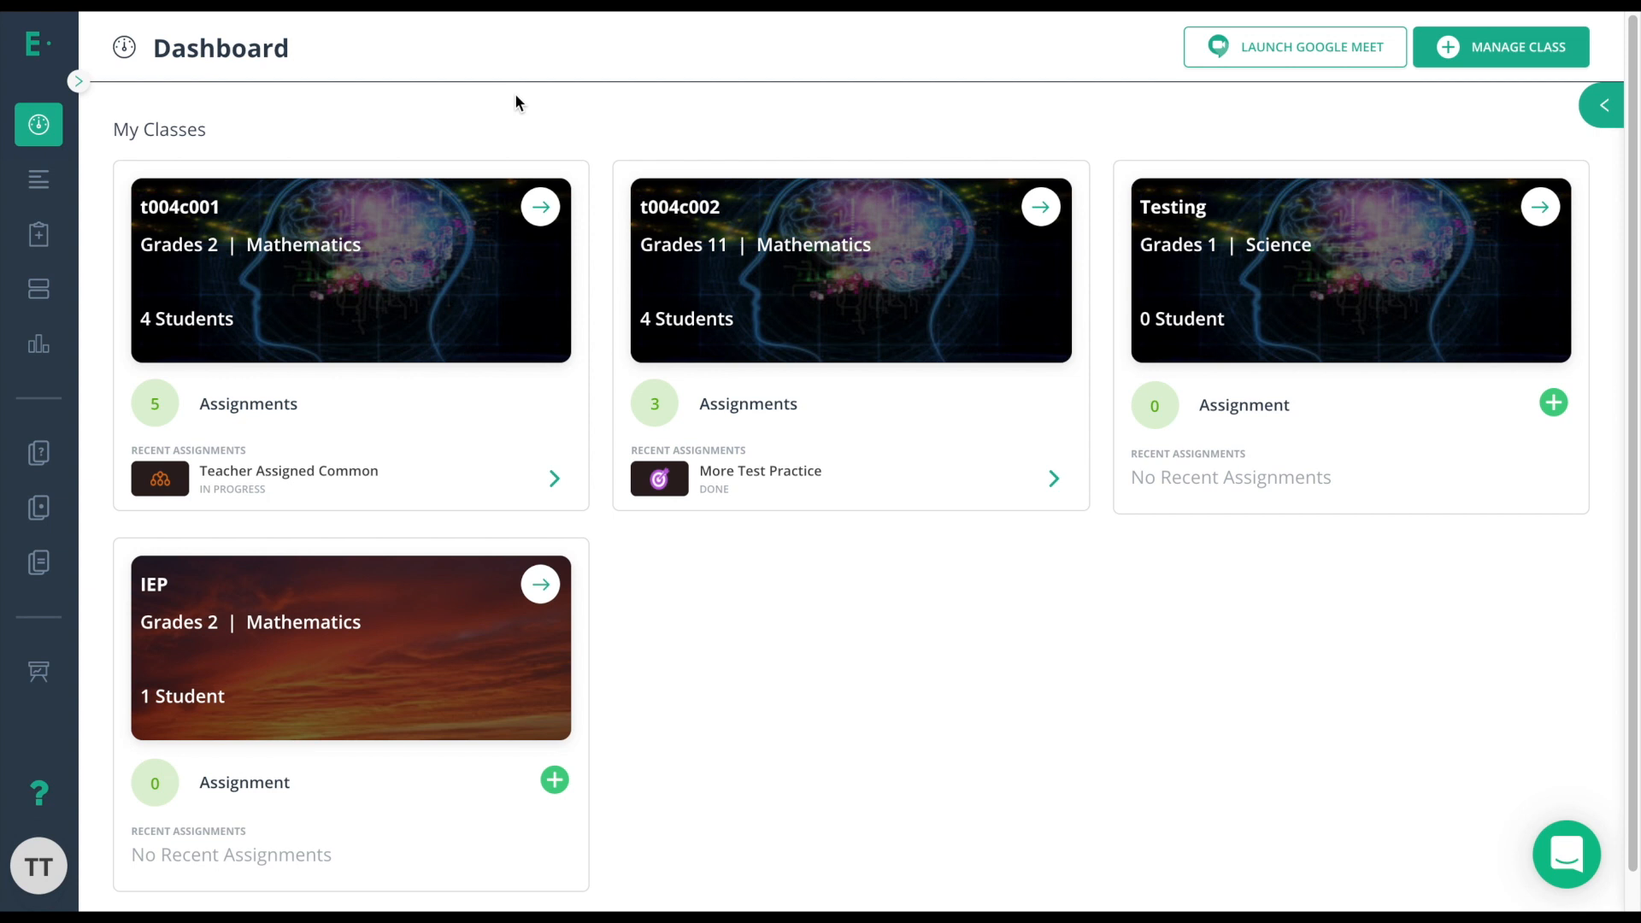
Open the Basic Mathematics Test - 1 live class board for class t004c002
left_click(40, 234)
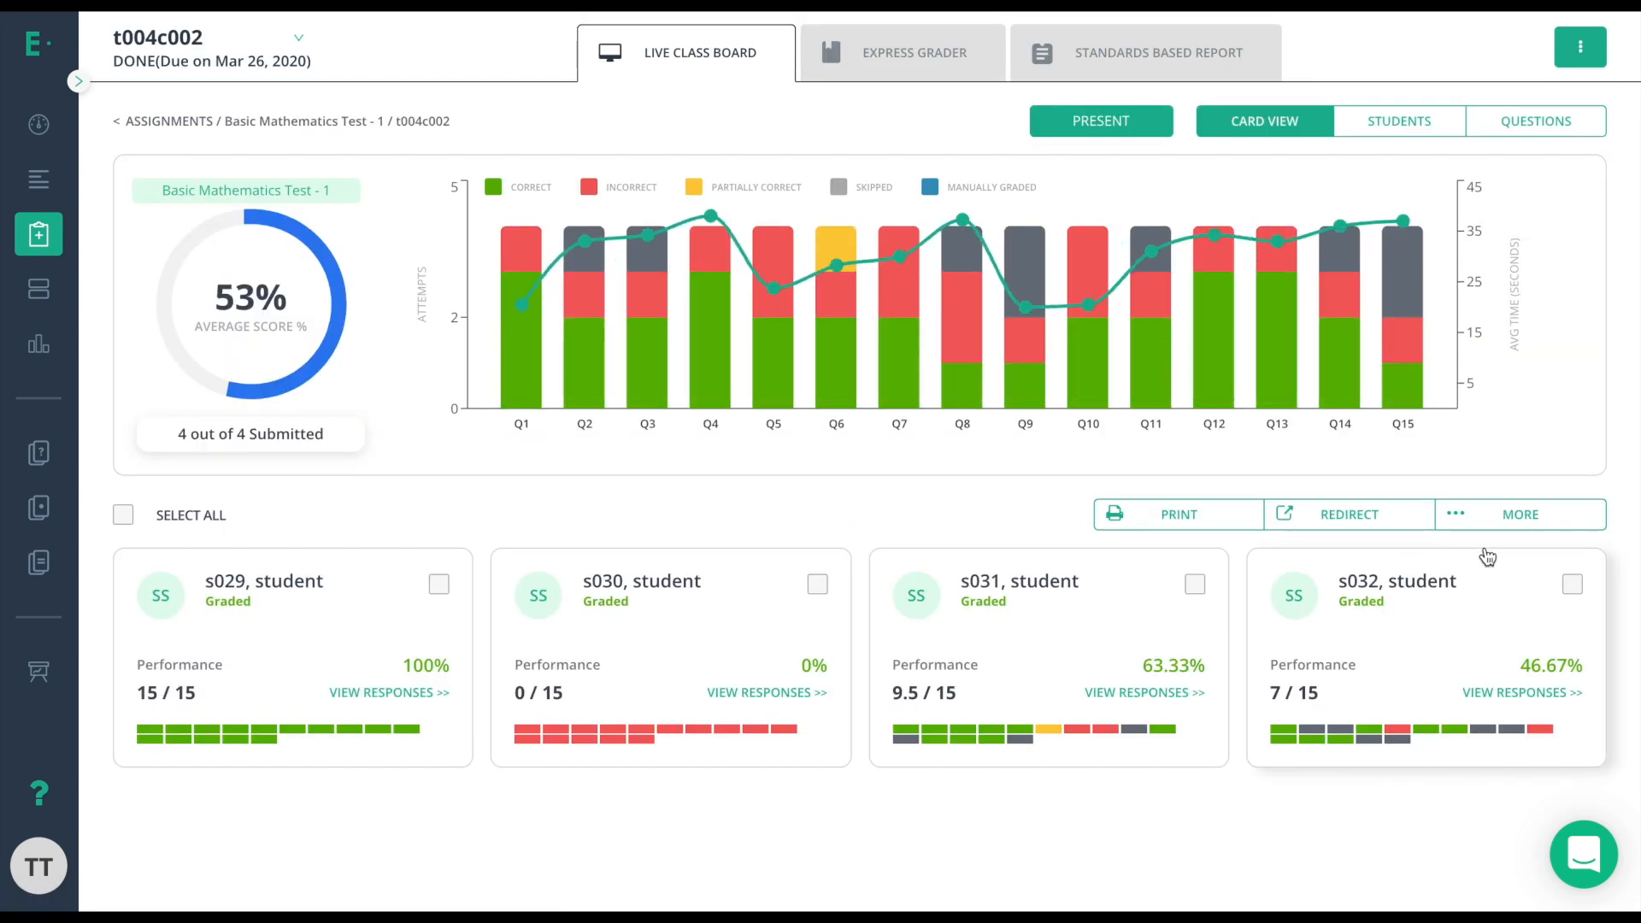
Generate Student Report Cards with performance band, question table and standards table included
left_click(1580, 48)
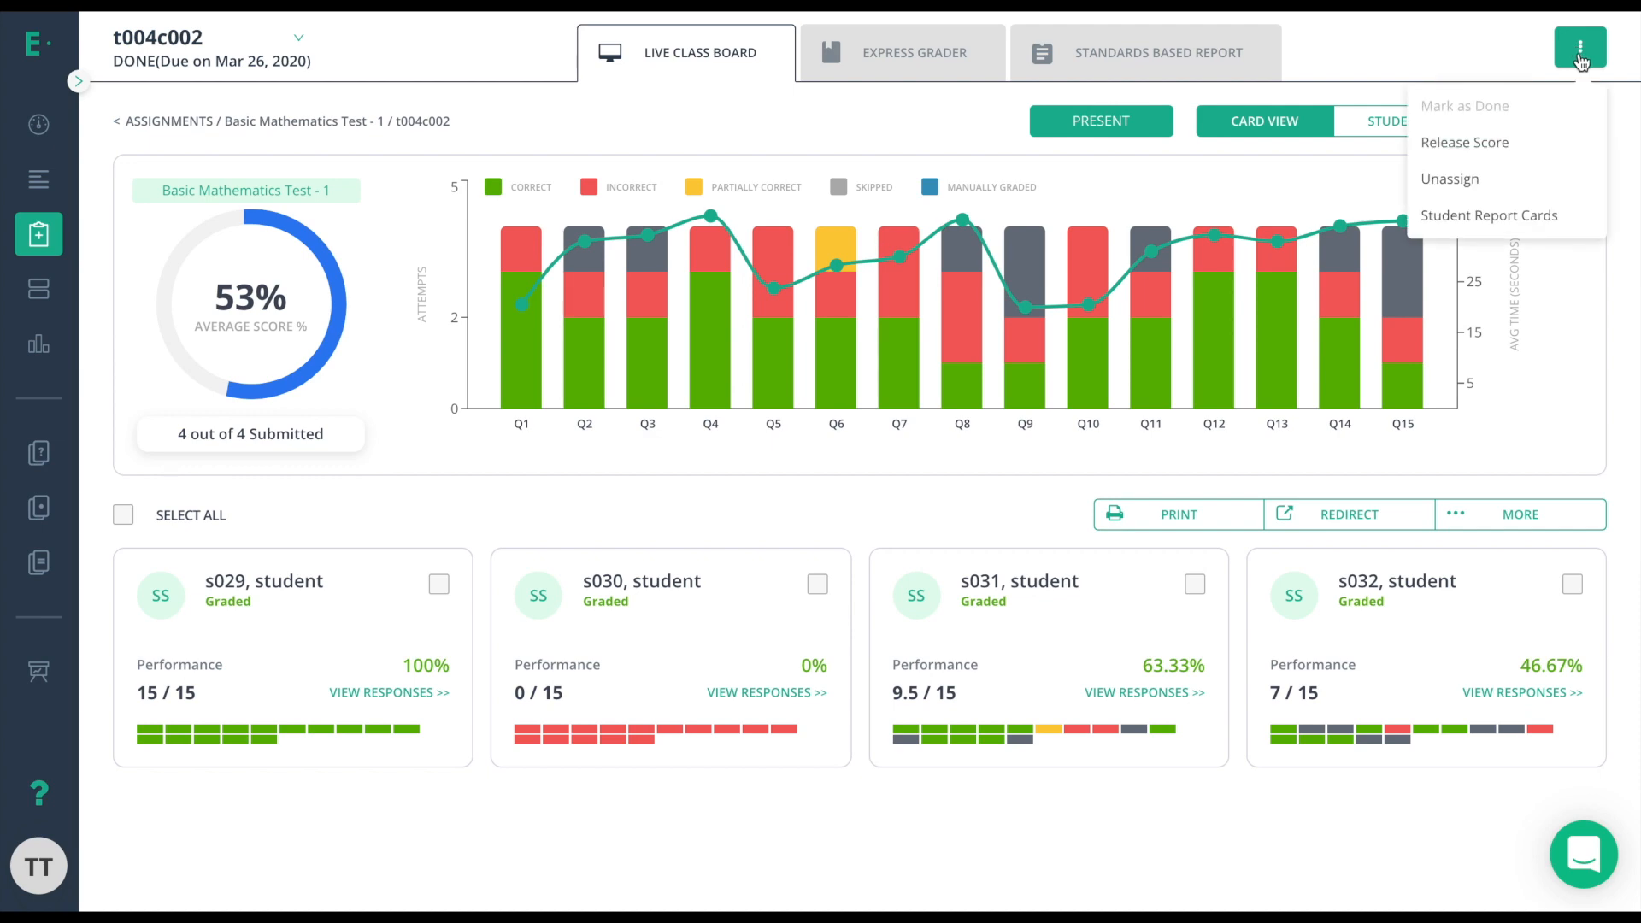
left_click(1489, 216)
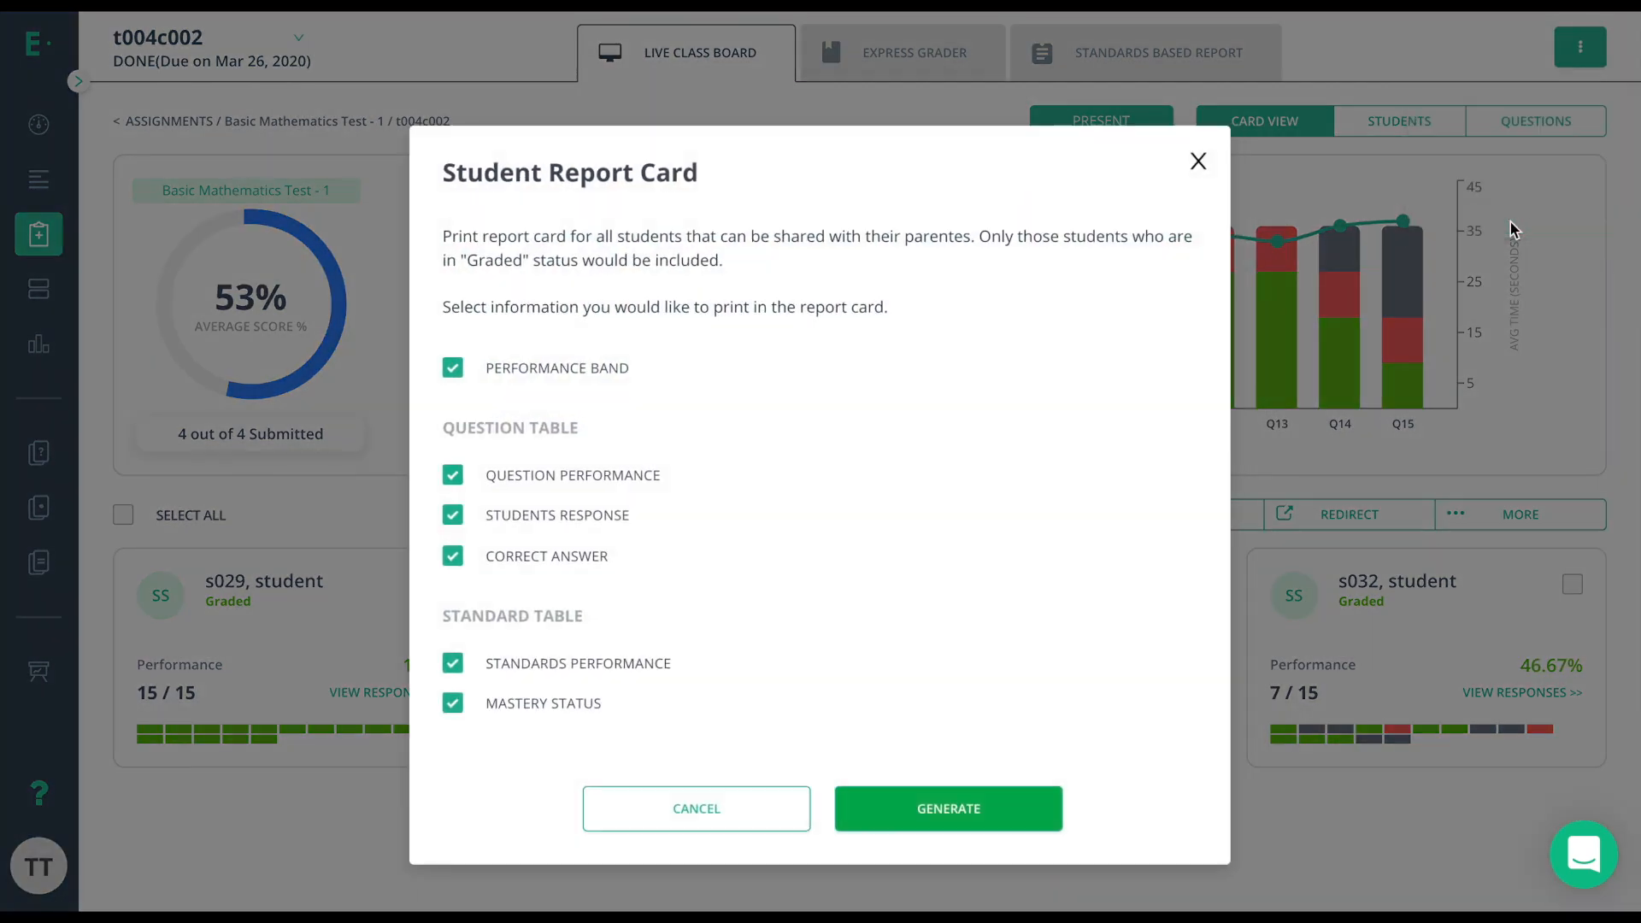
mouse_move(1188, 304)
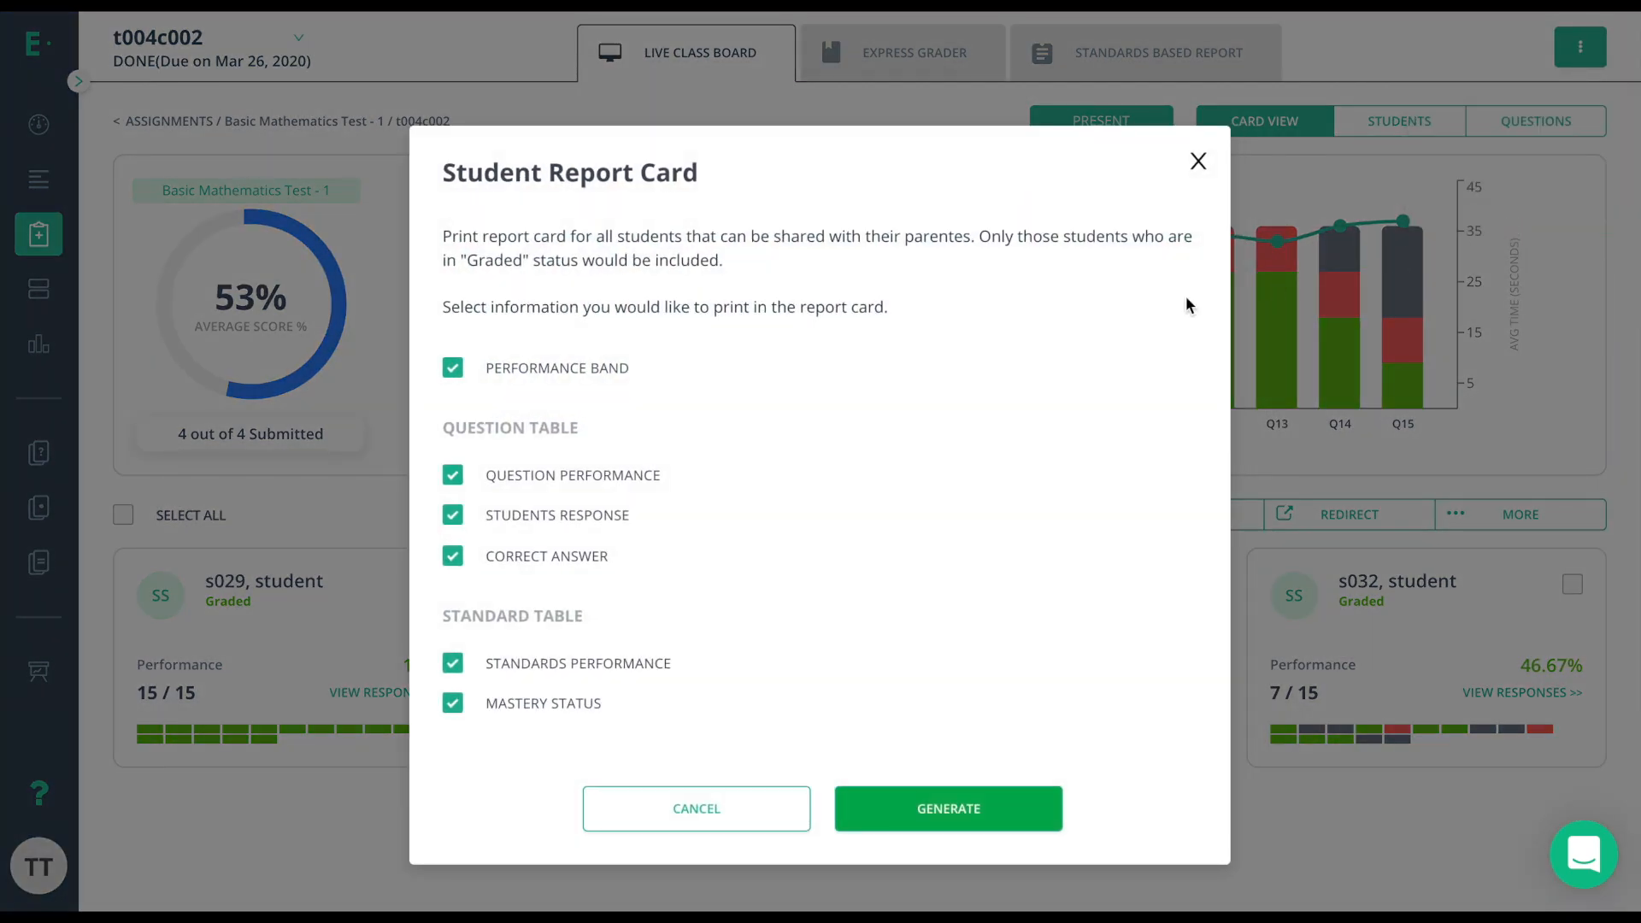
mouse_move(674, 451)
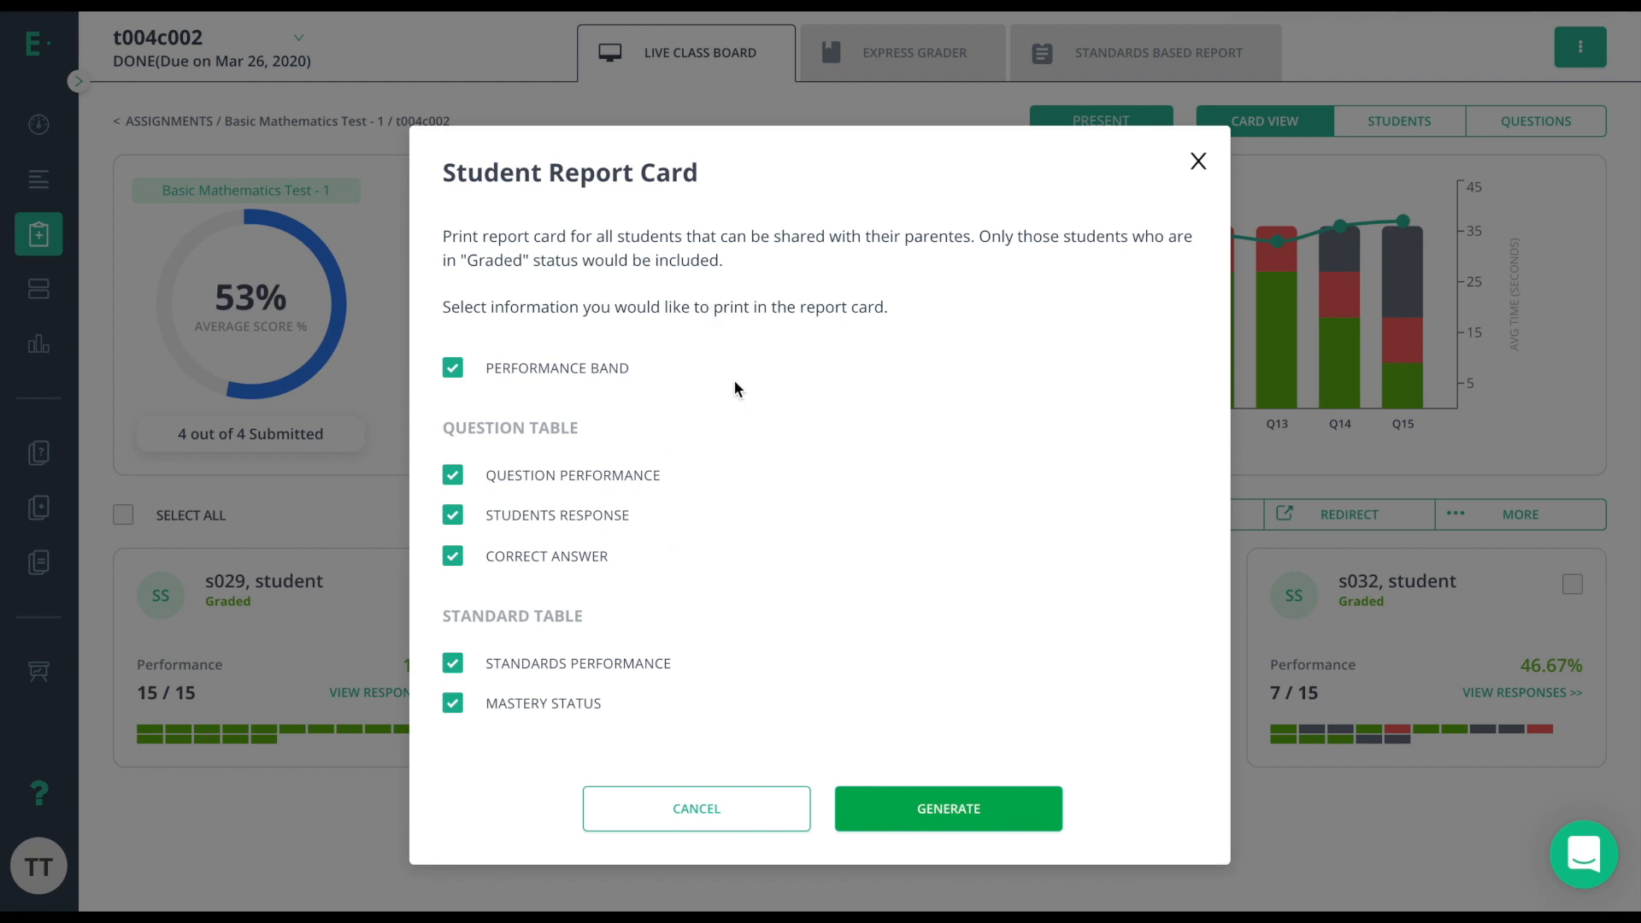
left_click(945, 809)
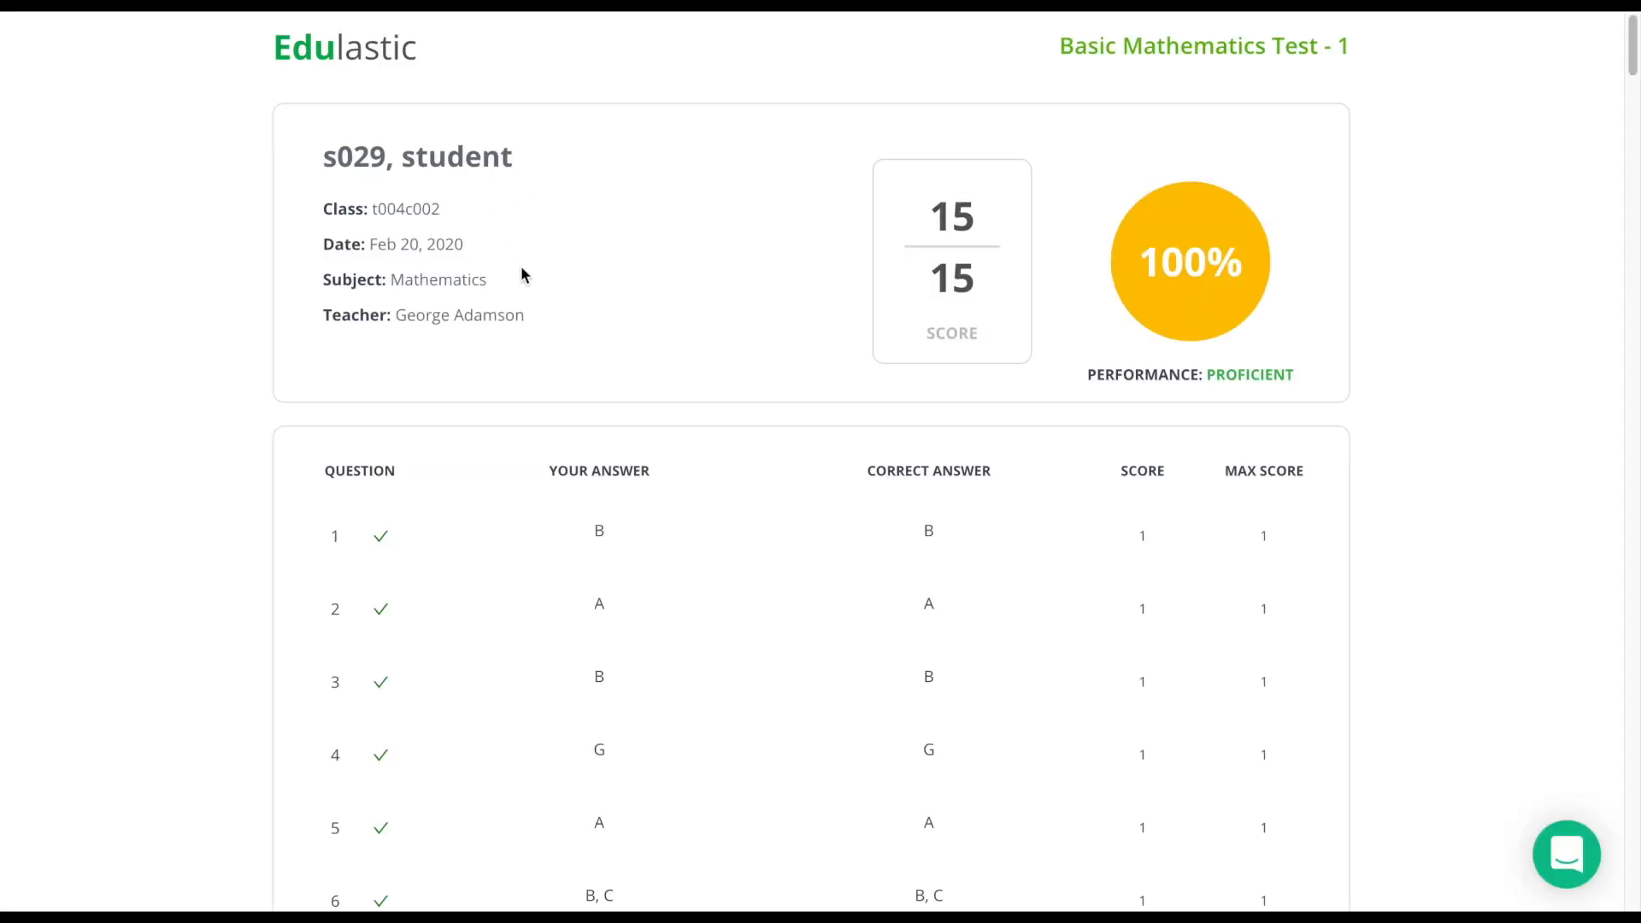
mouse_move(474, 255)
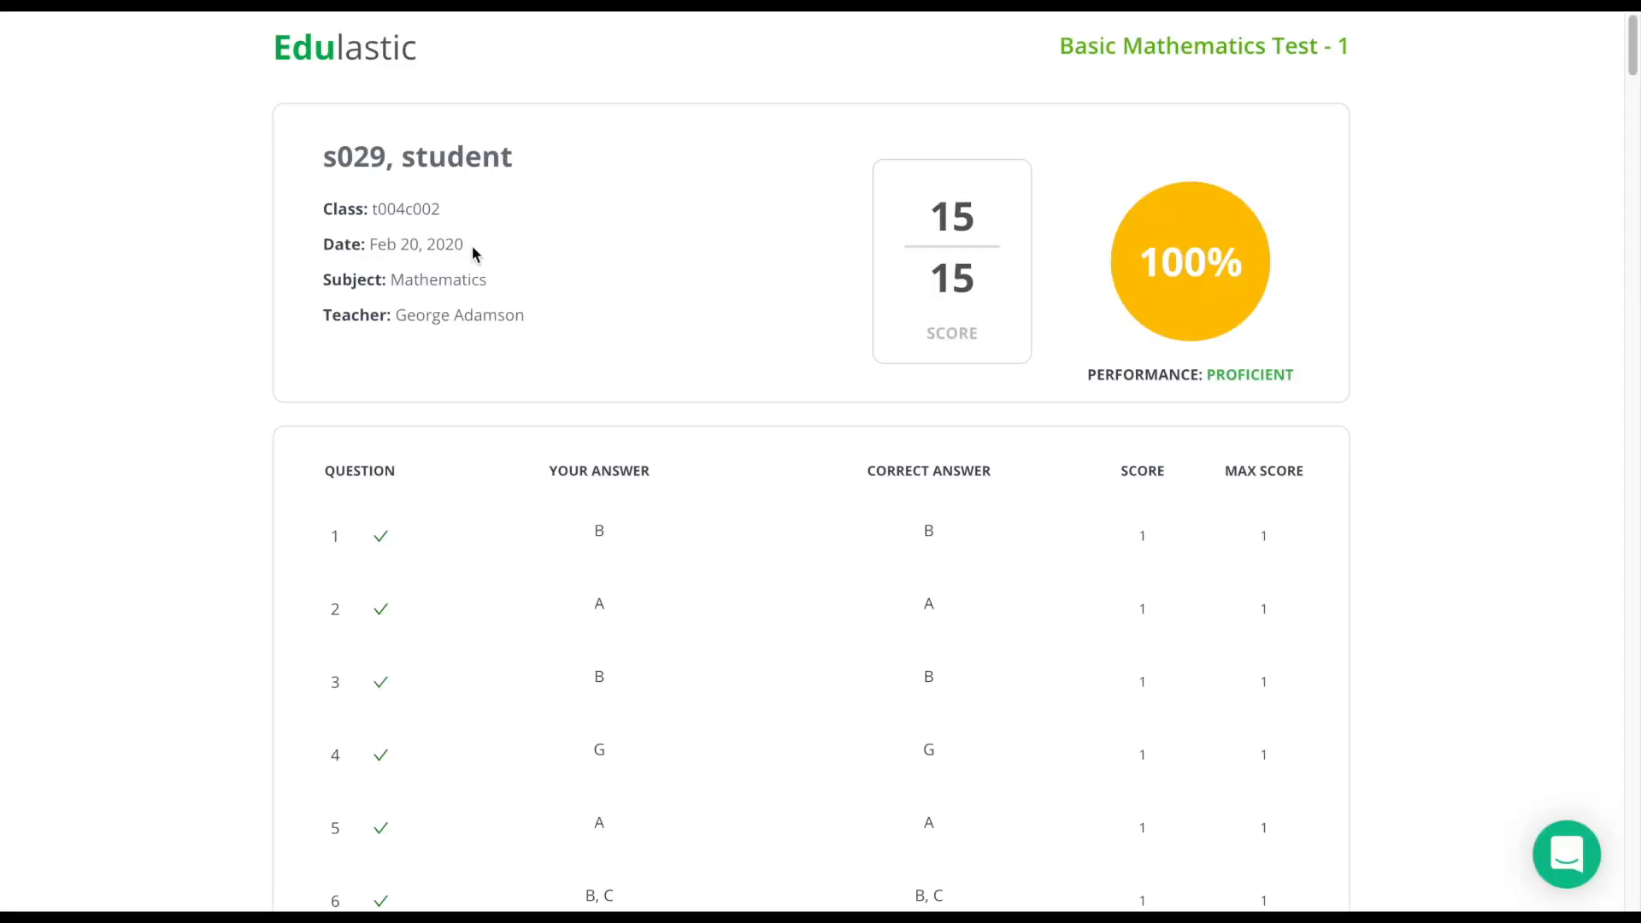
mouse_move(612, 306)
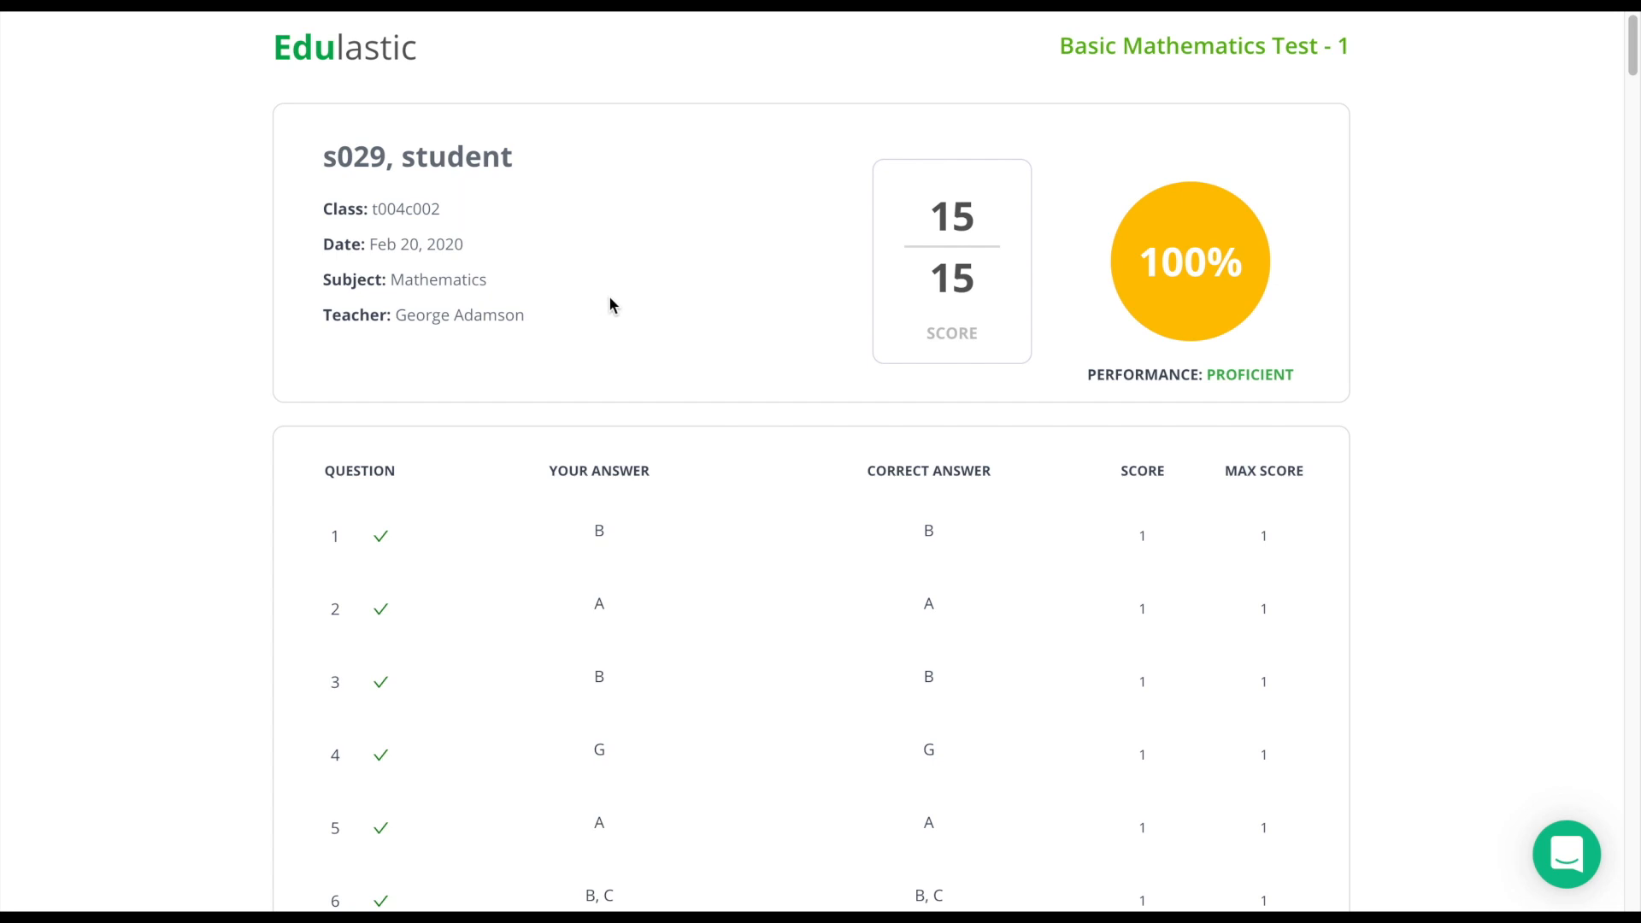
mouse_move(1279, 369)
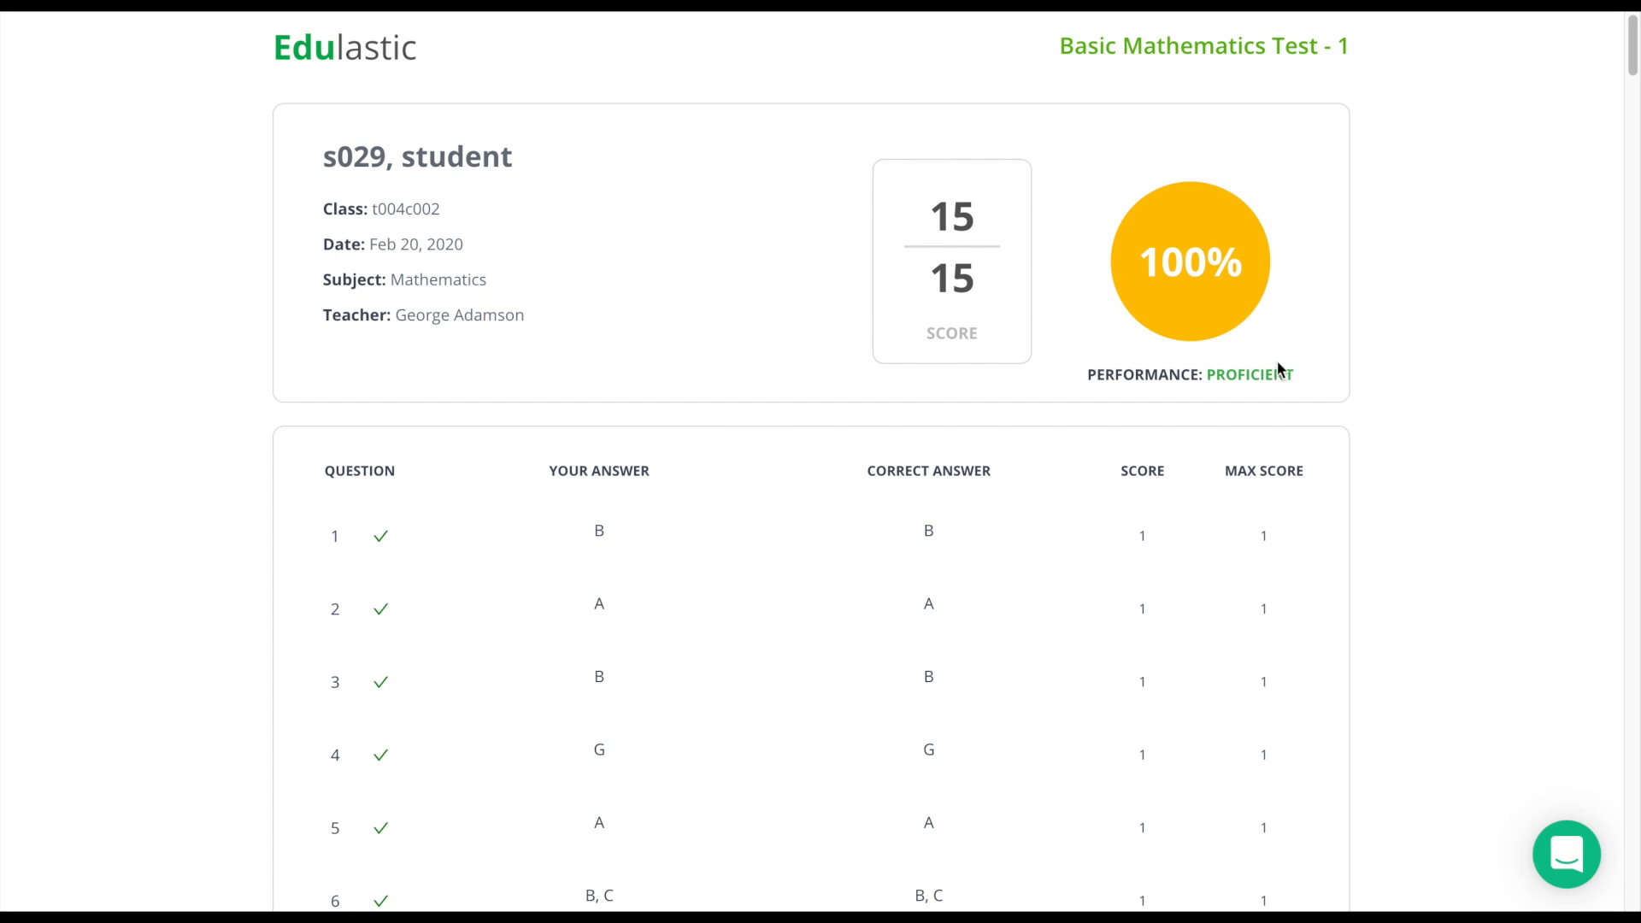
Scroll through s029's report card: 15/15, all answers correct, every standard Exceeds Mastery
scroll("down", 3)
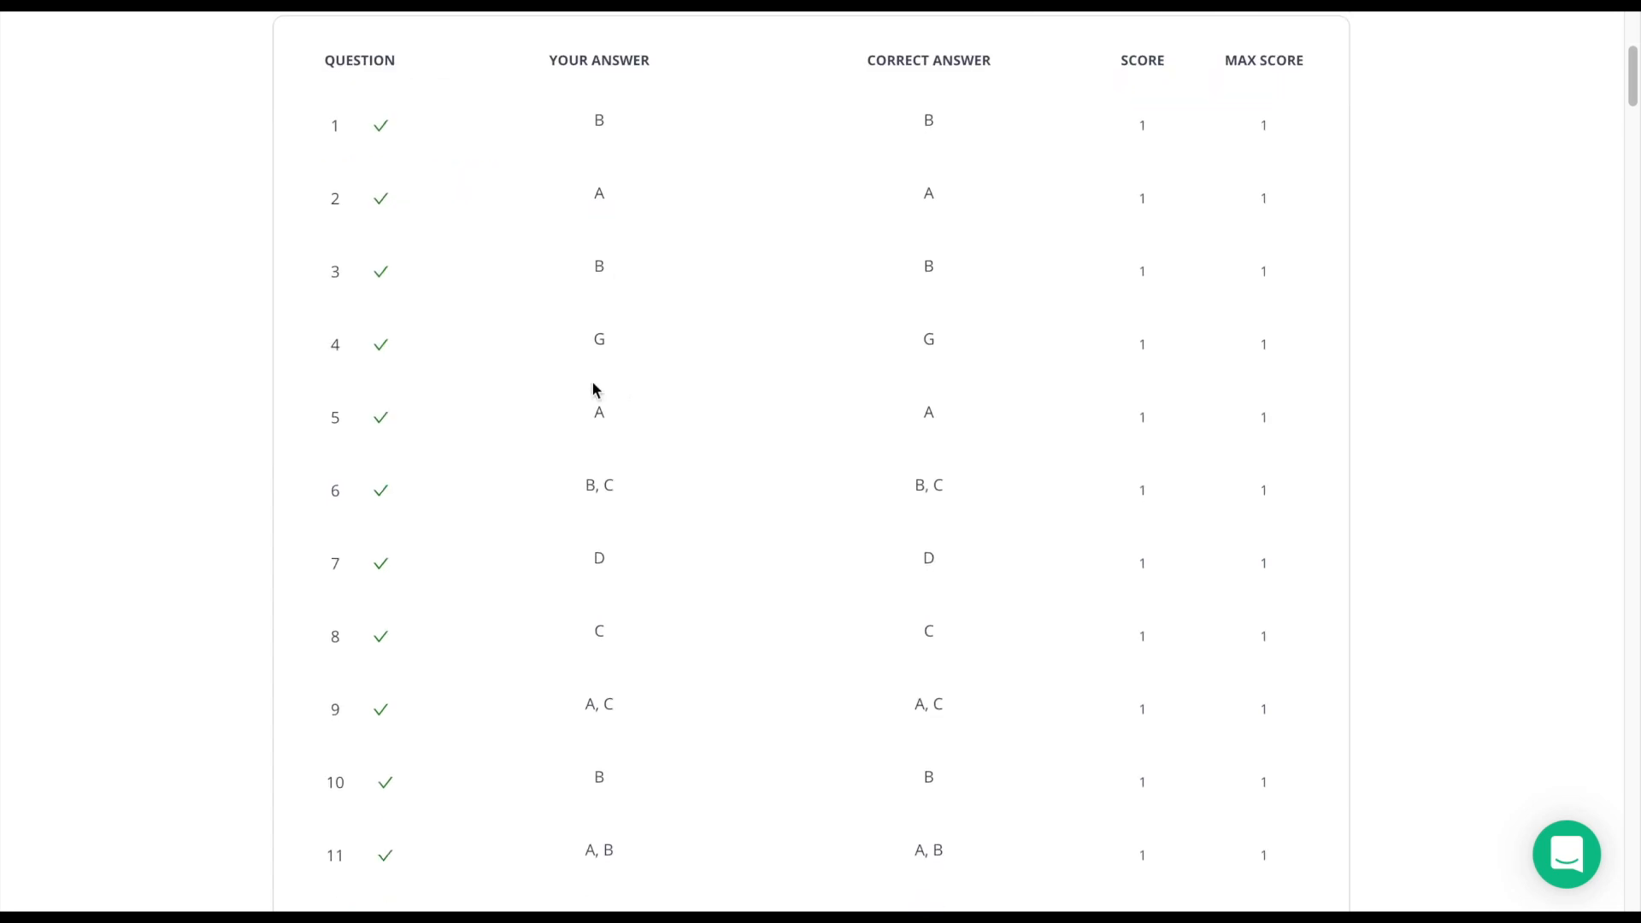
scroll("down", 3)
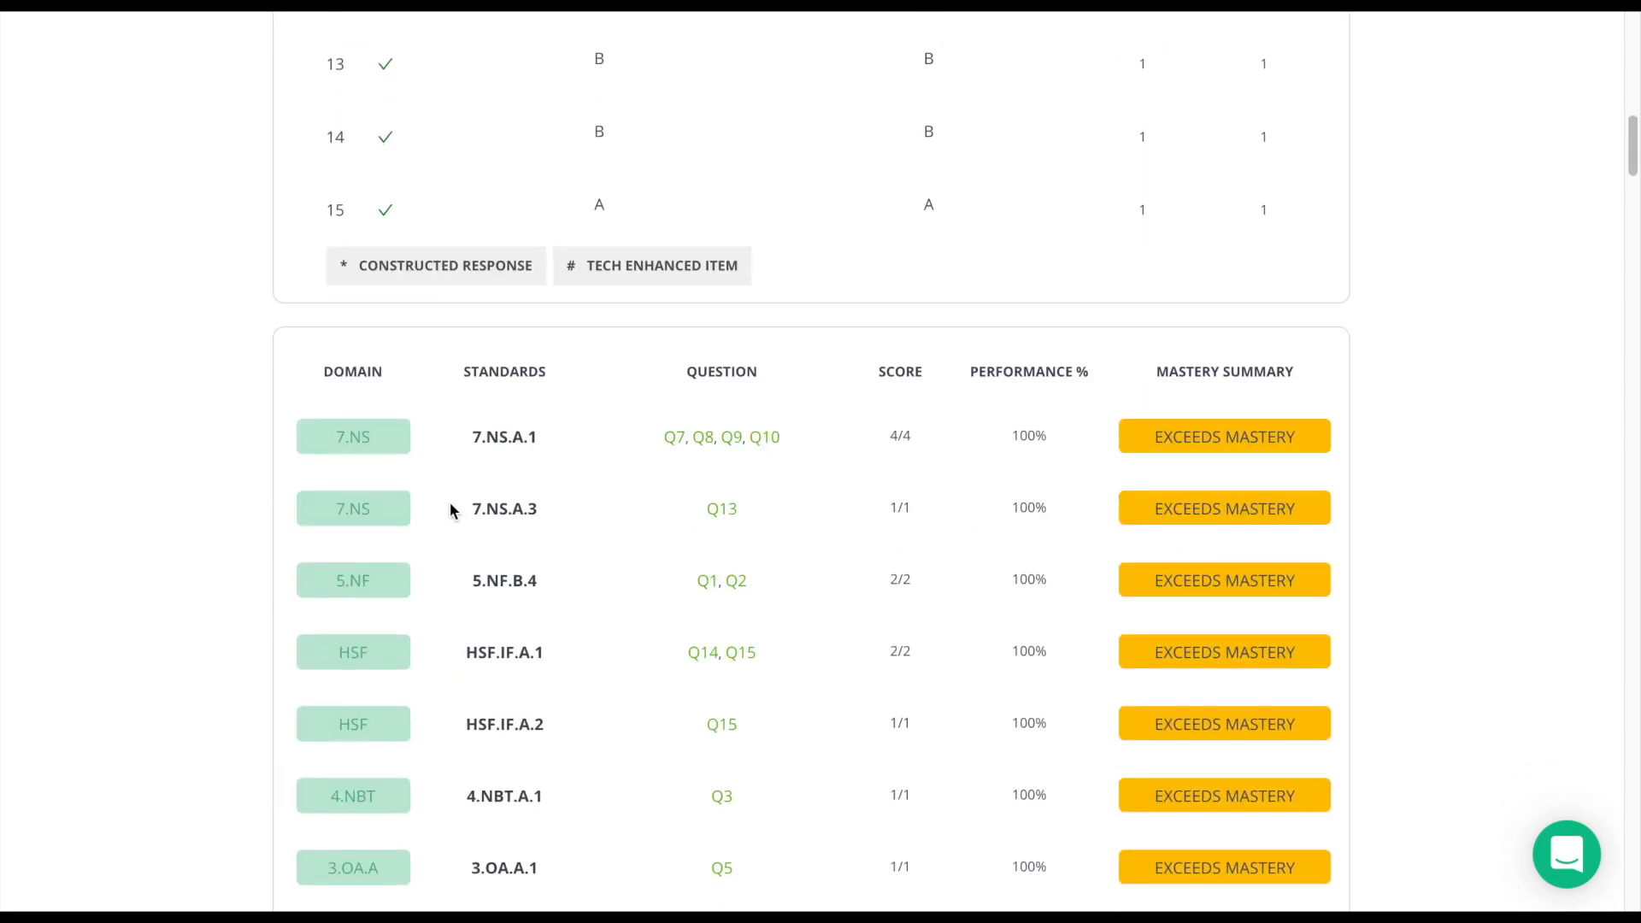
scroll("down", 3)
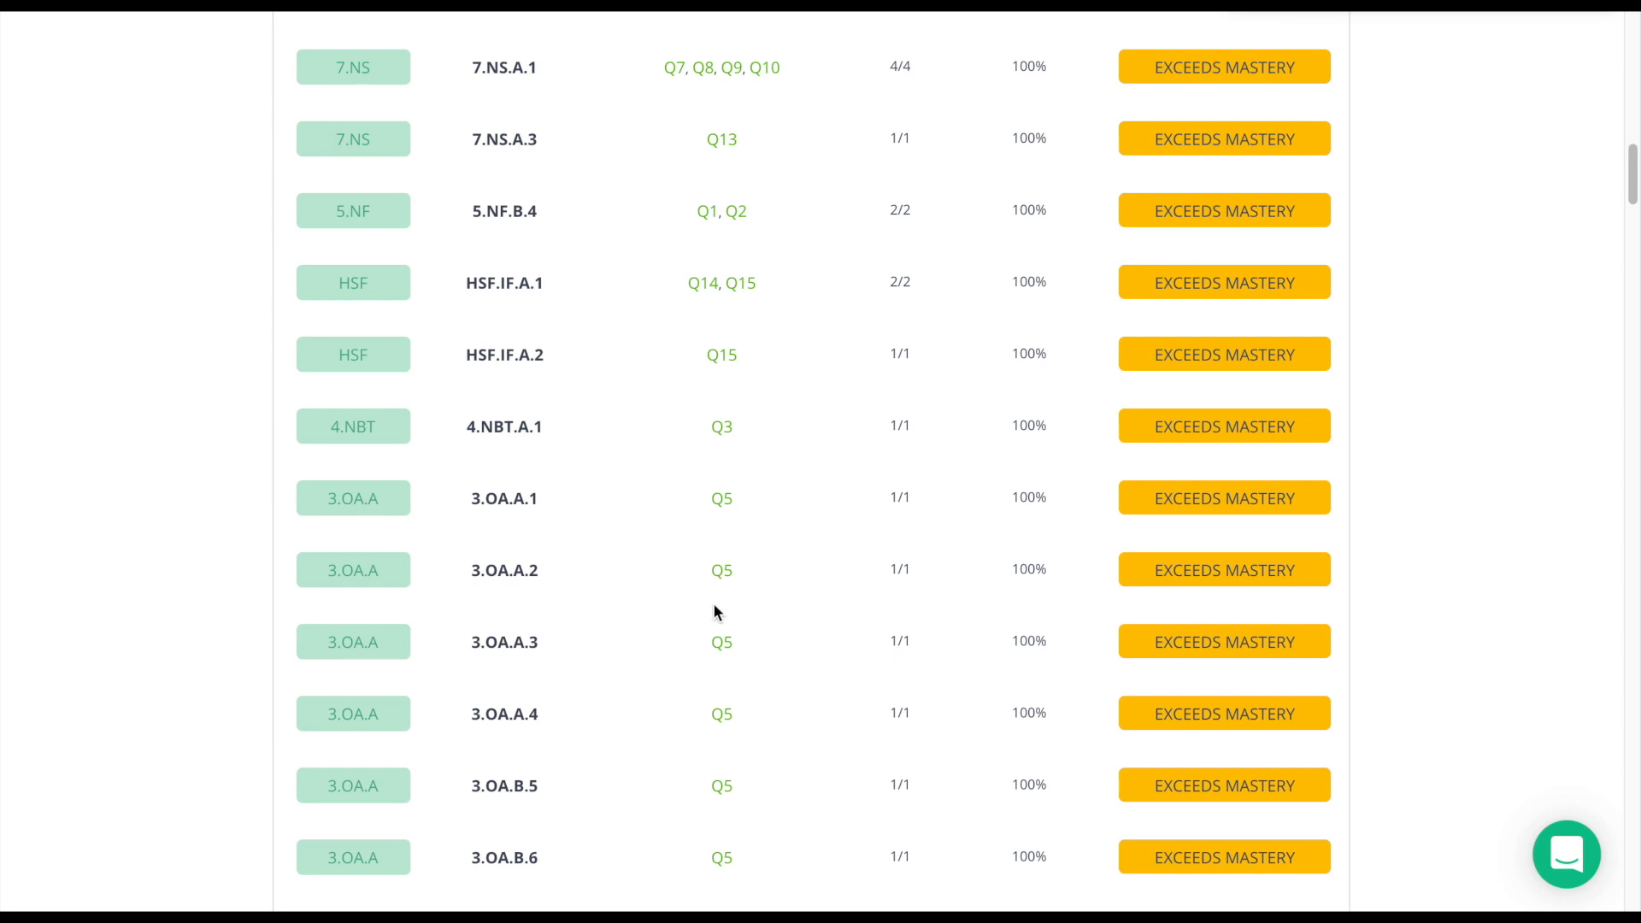
mouse_move(687, 575)
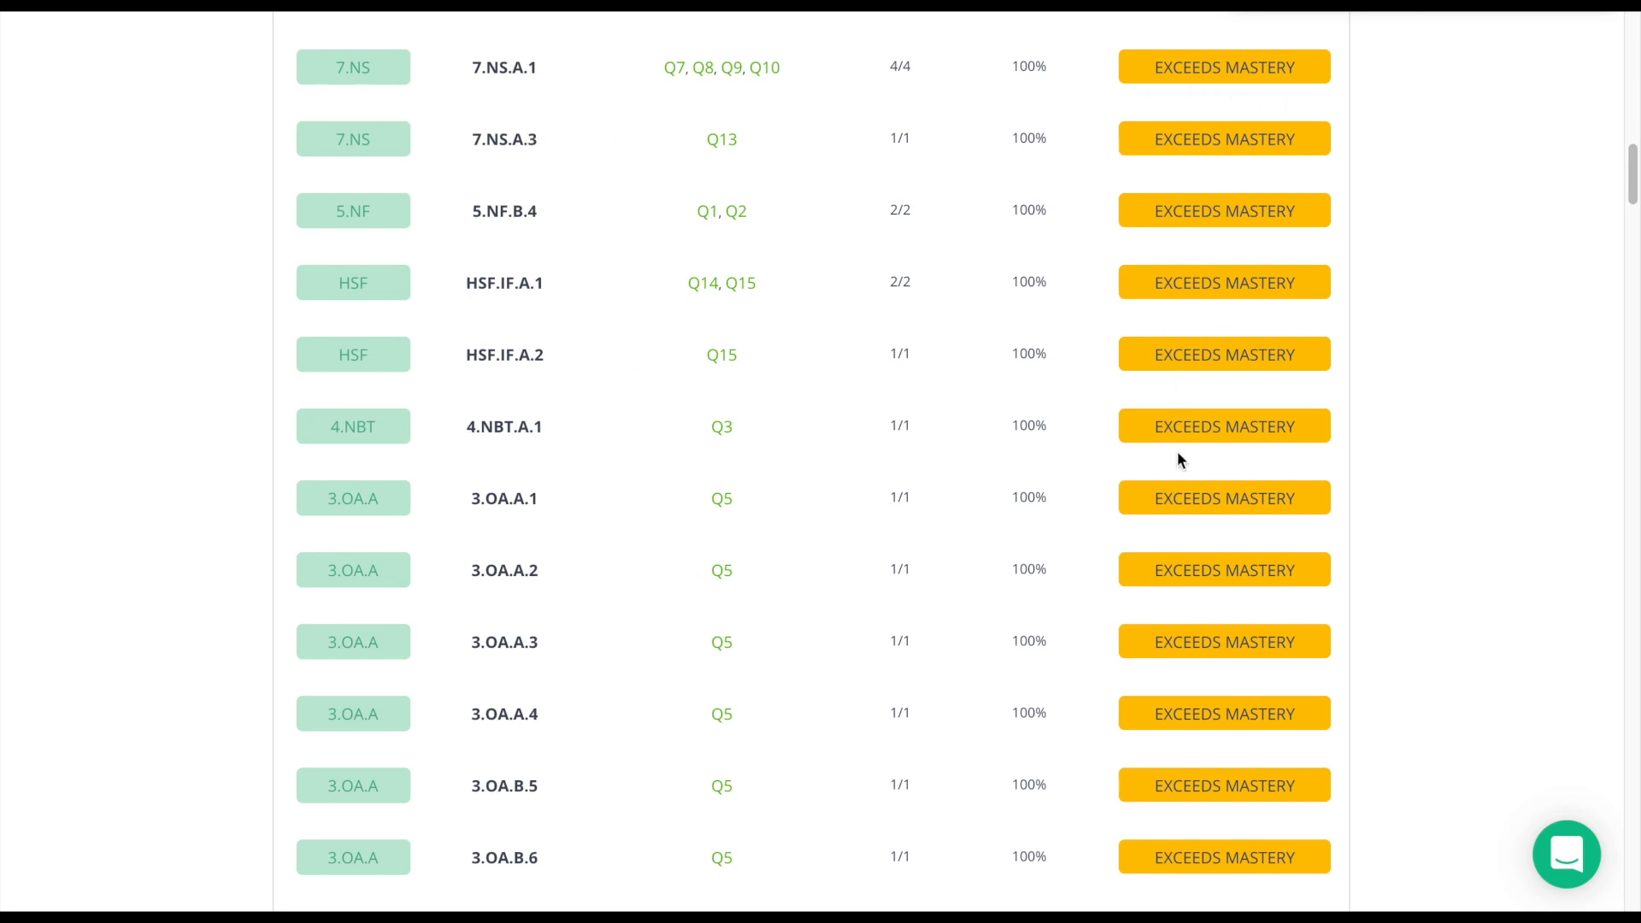
scroll("down", 3)
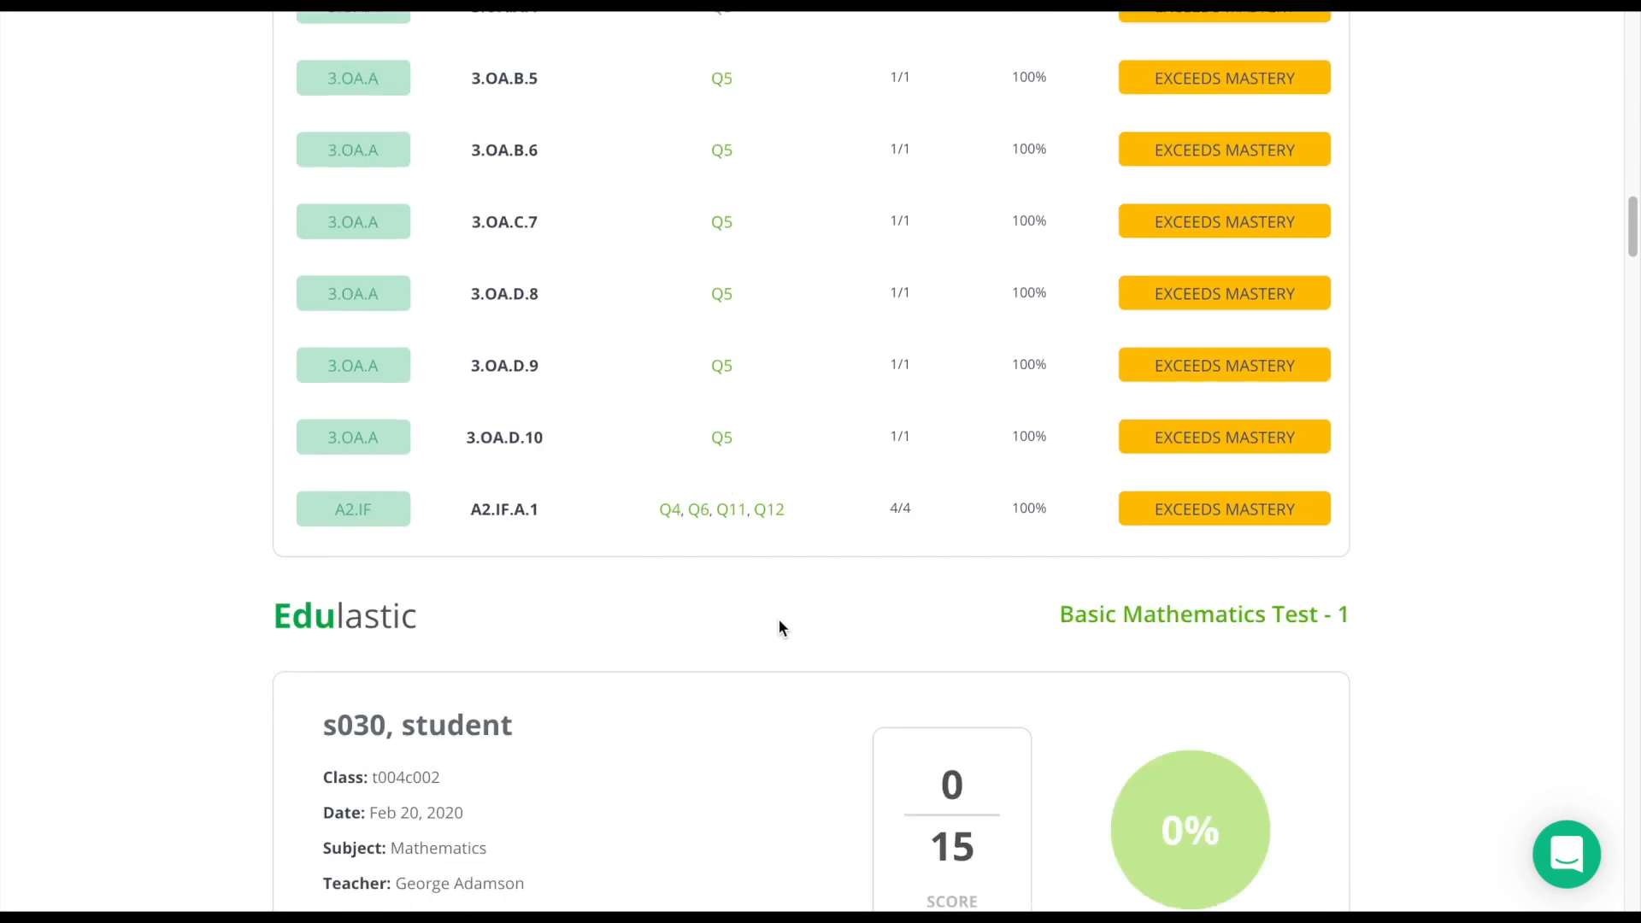
scroll("down", 3)
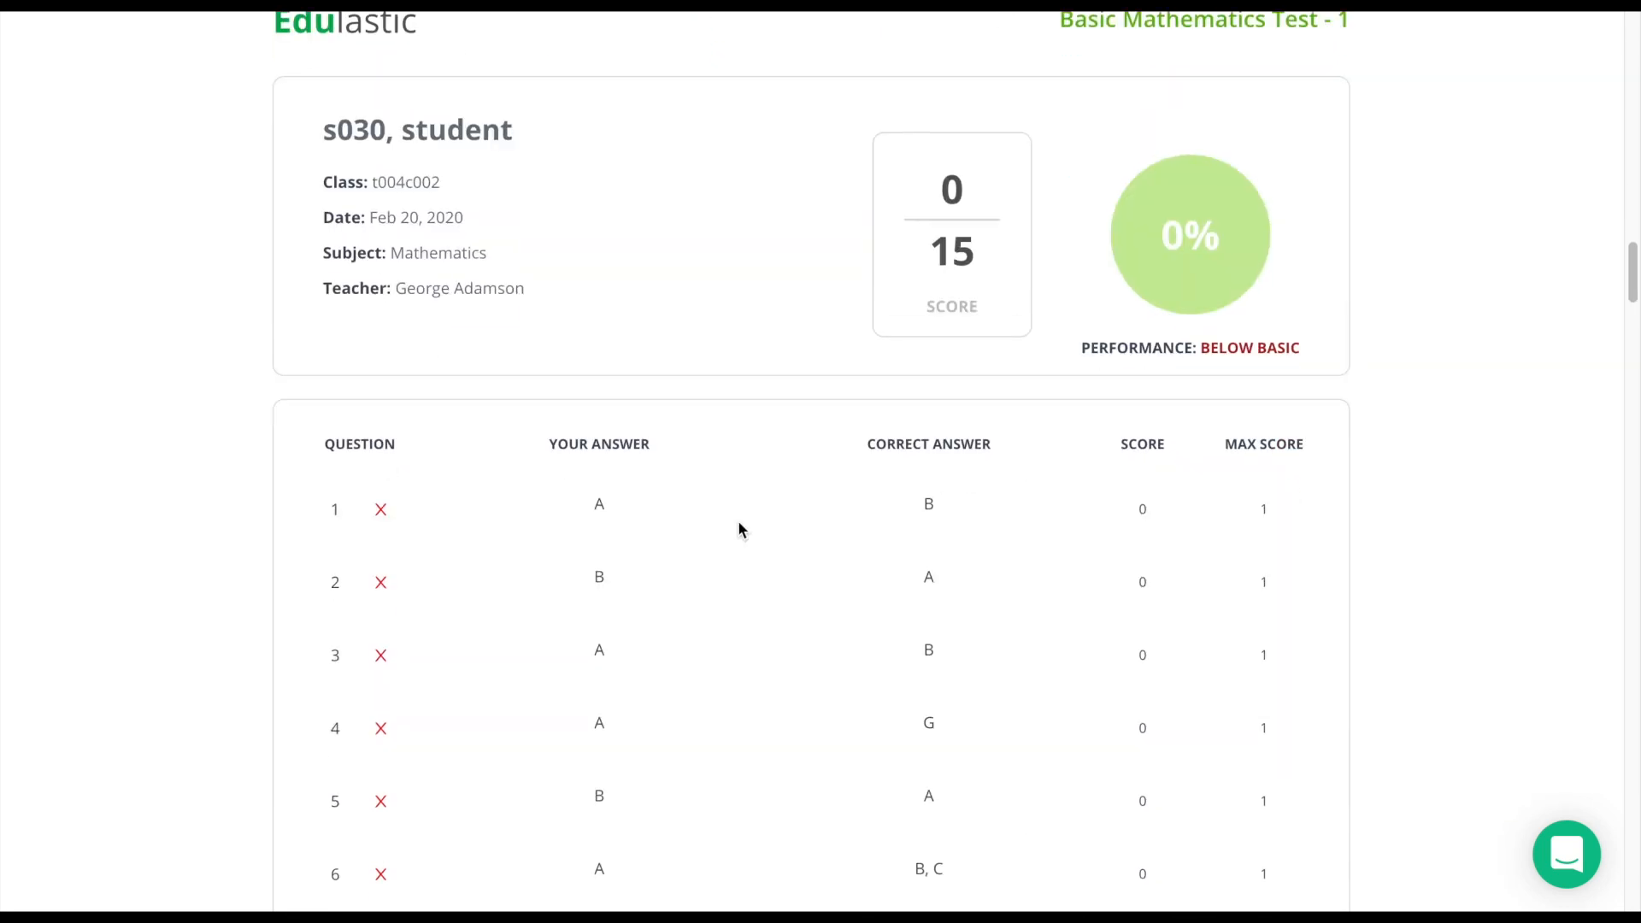
mouse_move(978, 258)
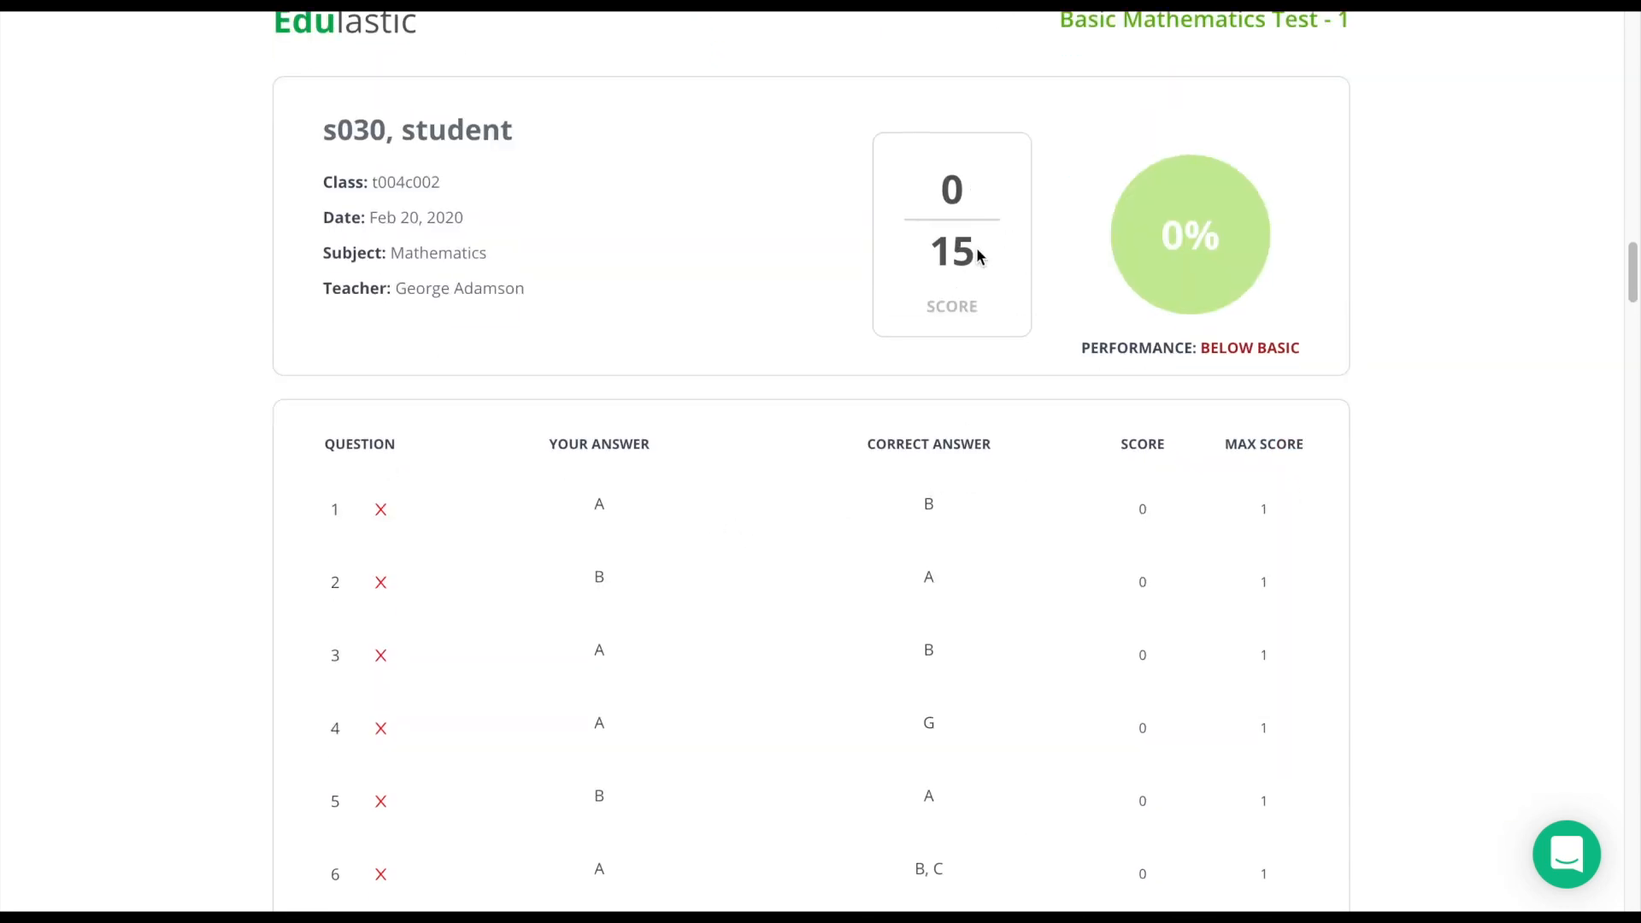
scroll("down", 3)
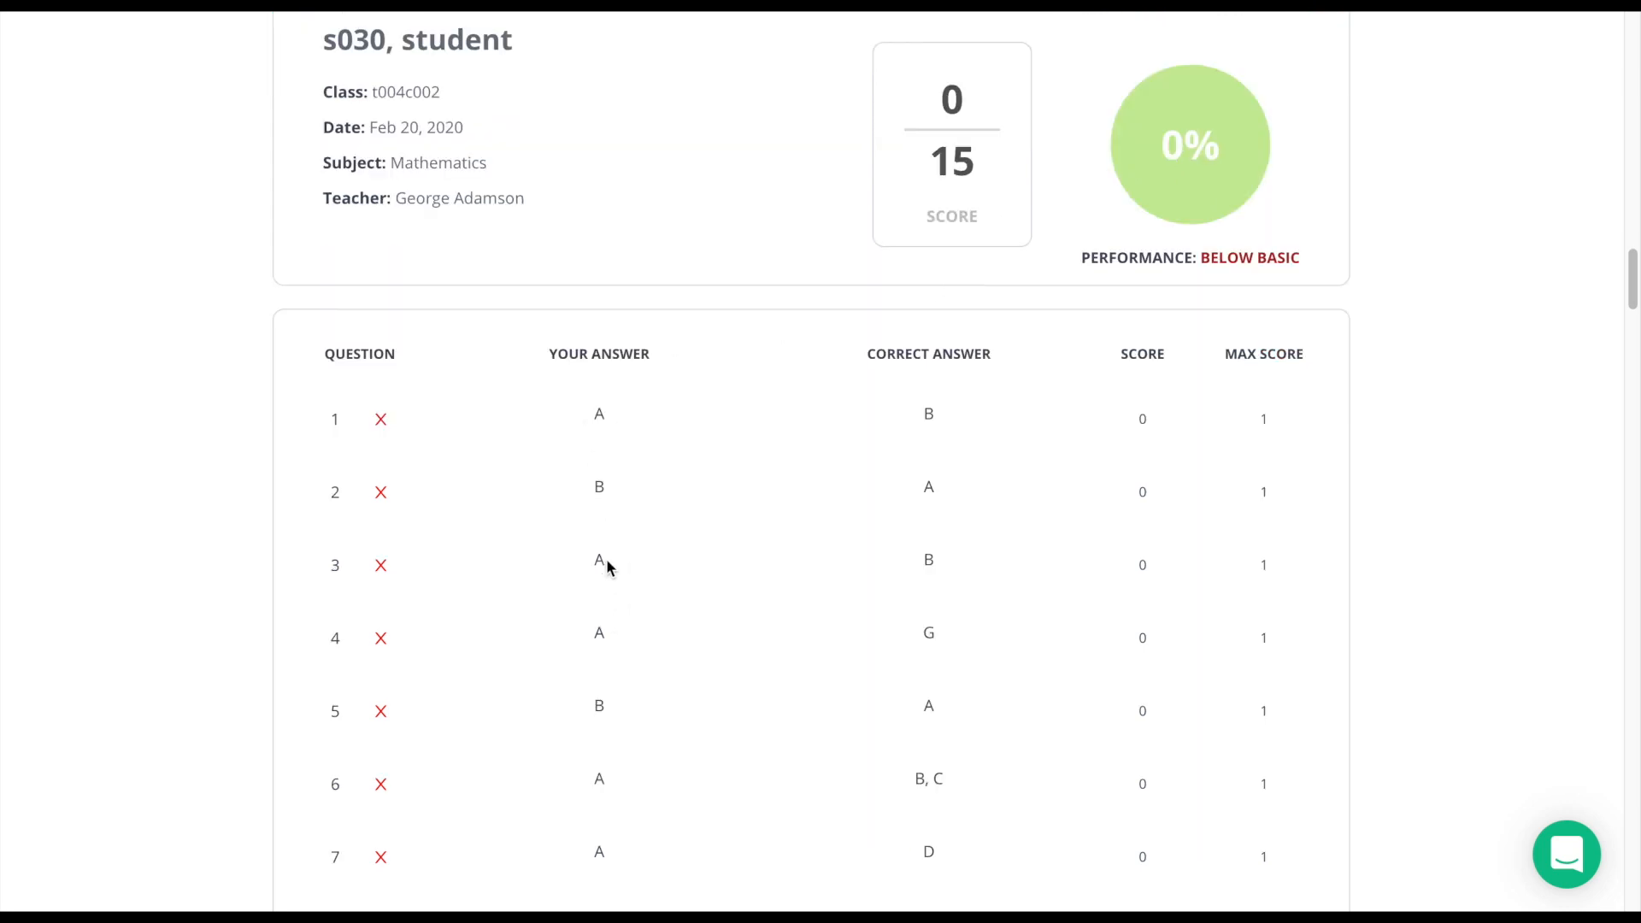
scroll("down", 3)
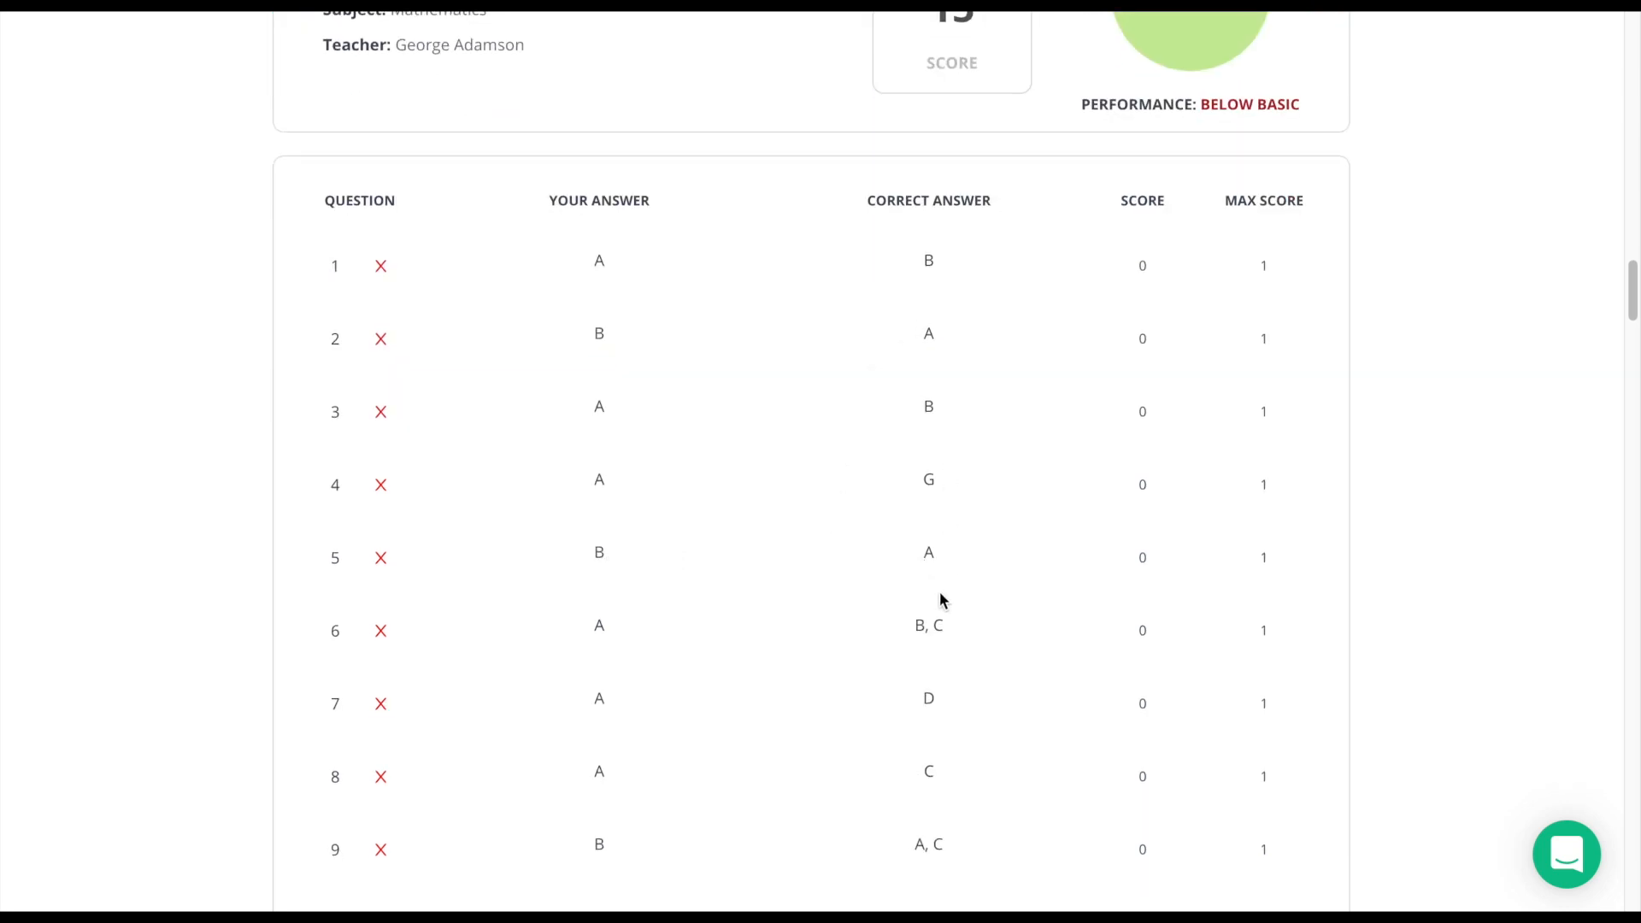
scroll("down", 3)
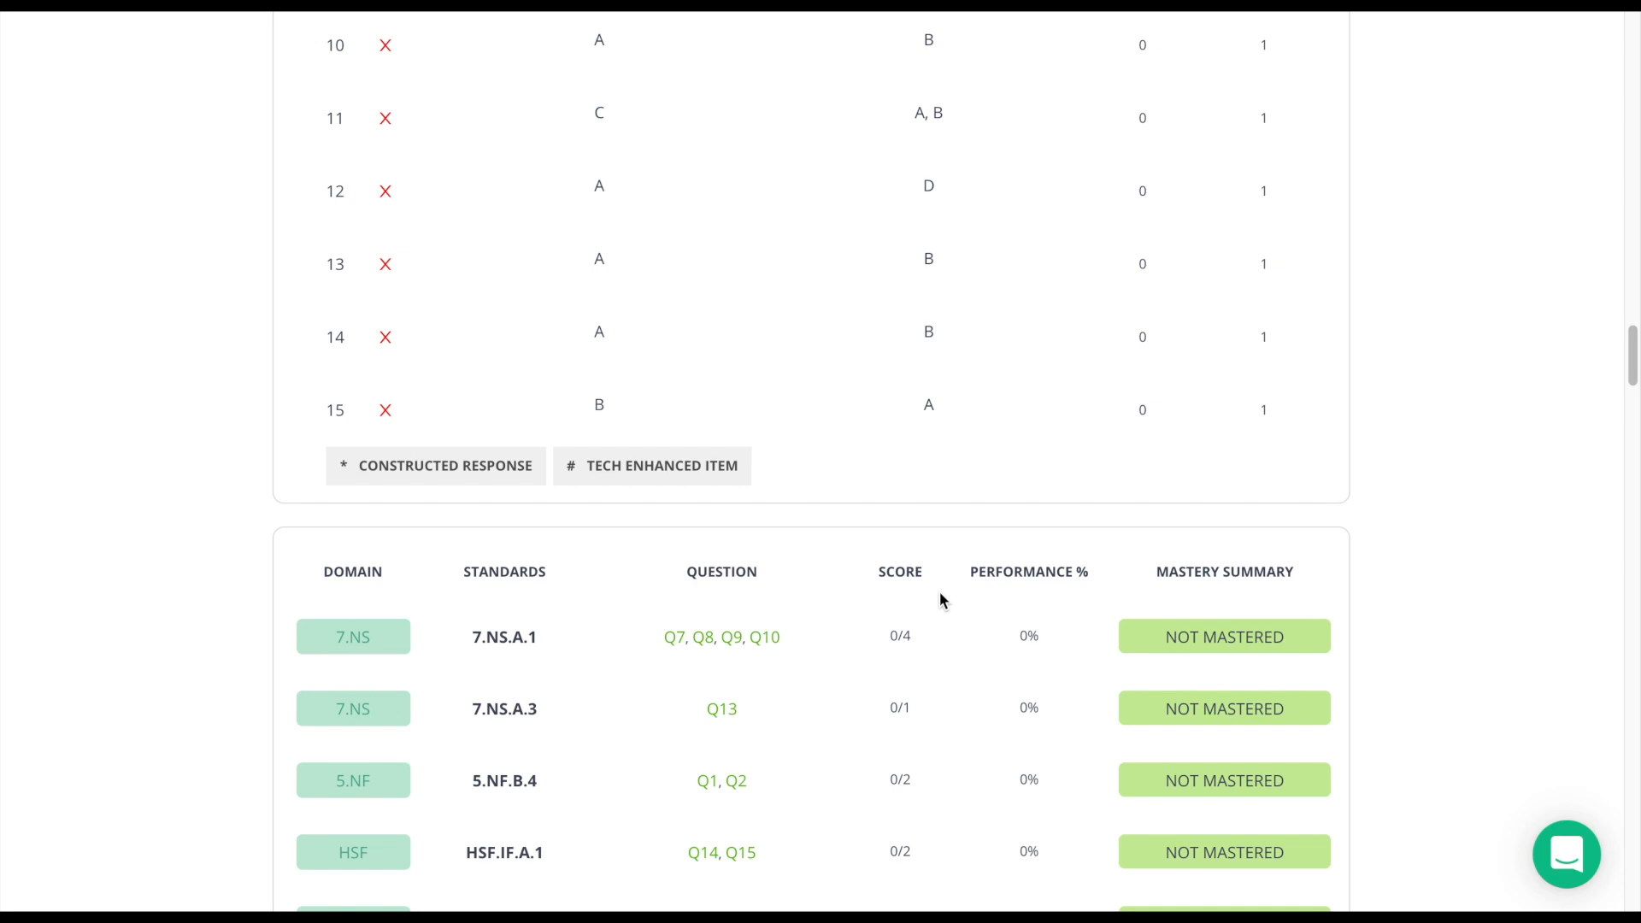
scroll("down", 3)
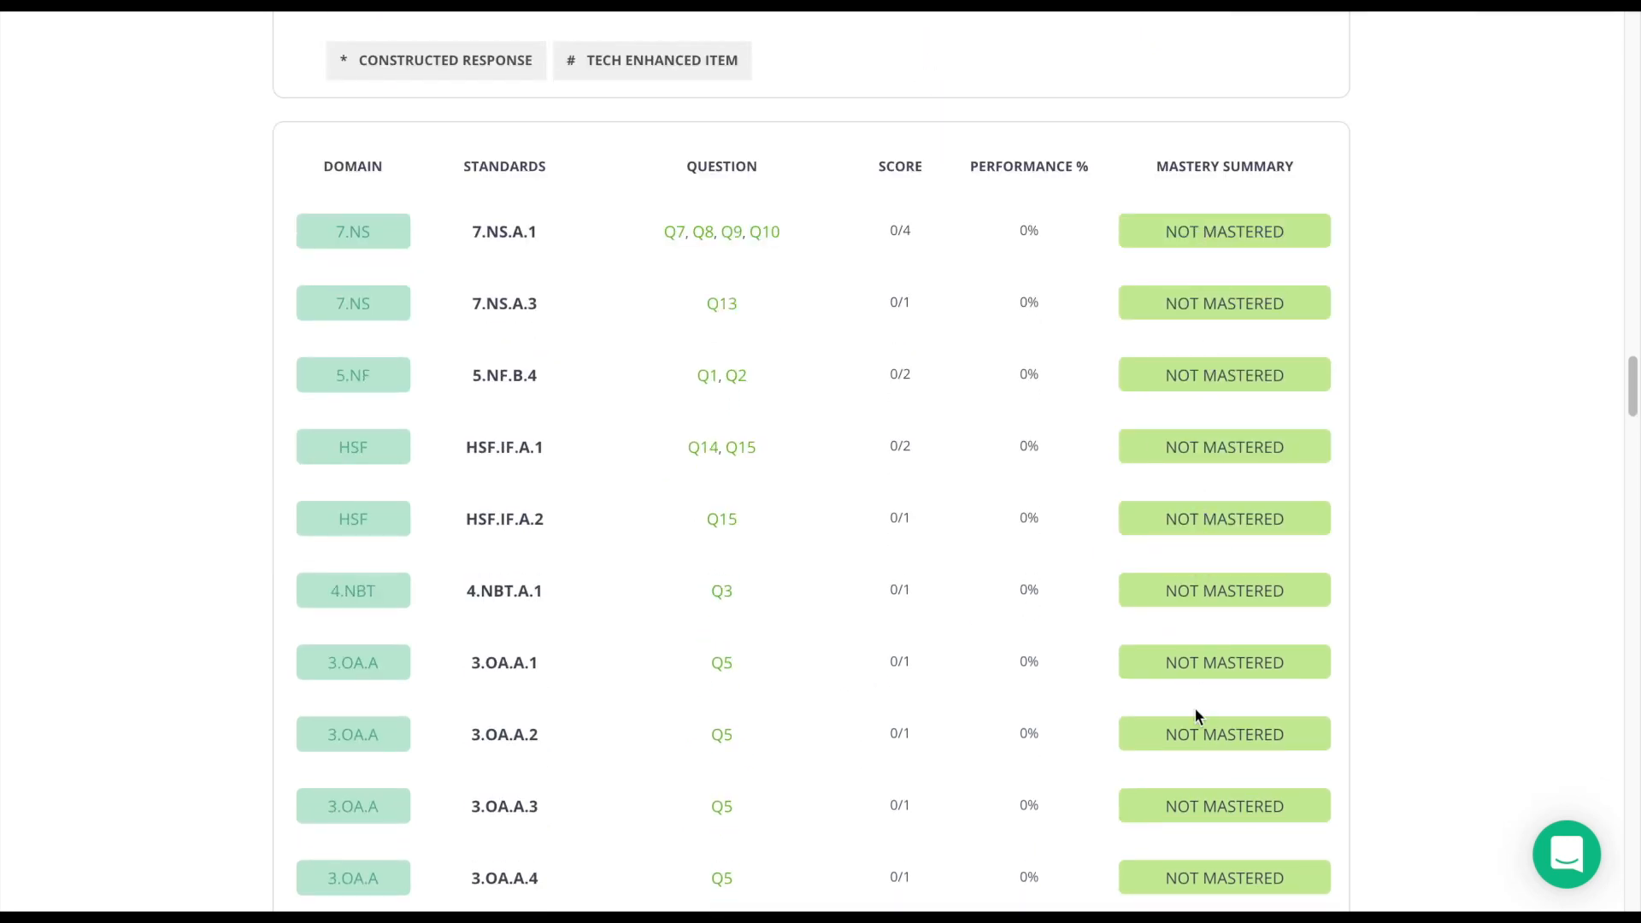
mouse_move(1215, 248)
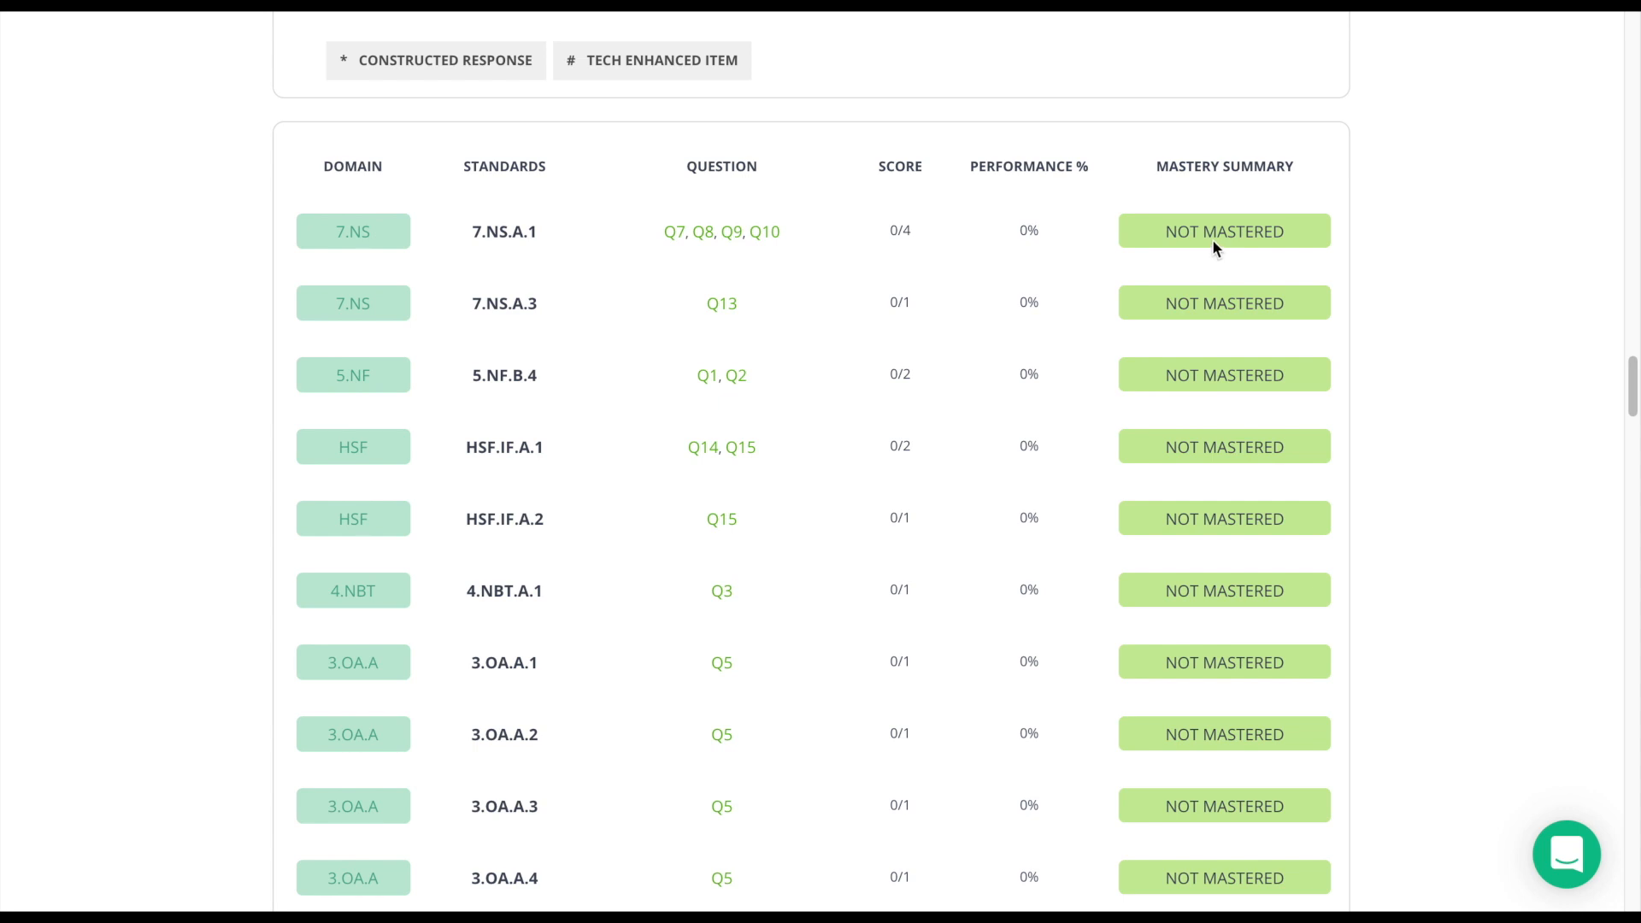